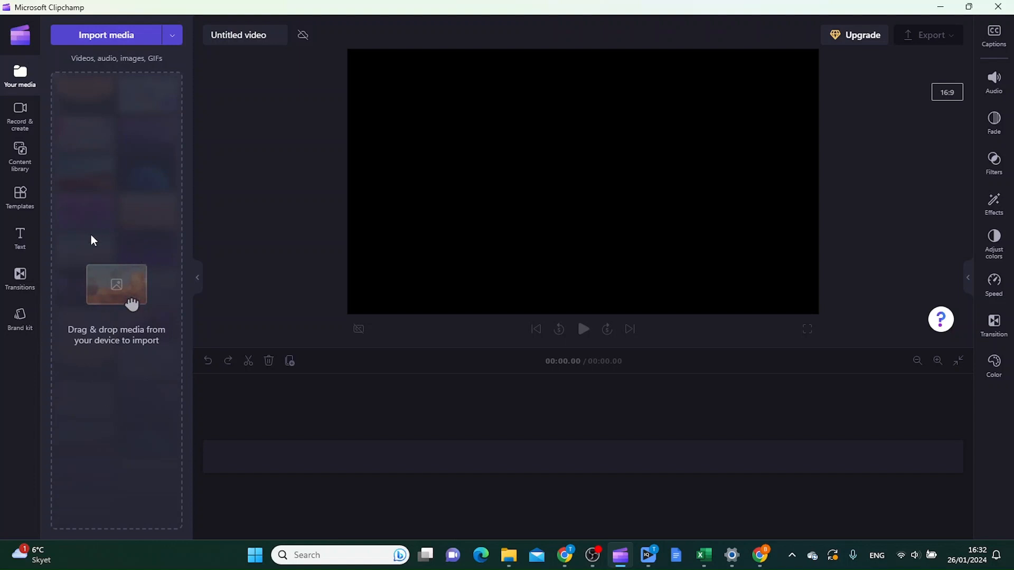
{"action": "mouse_move", "coordinate": [116, 35]}
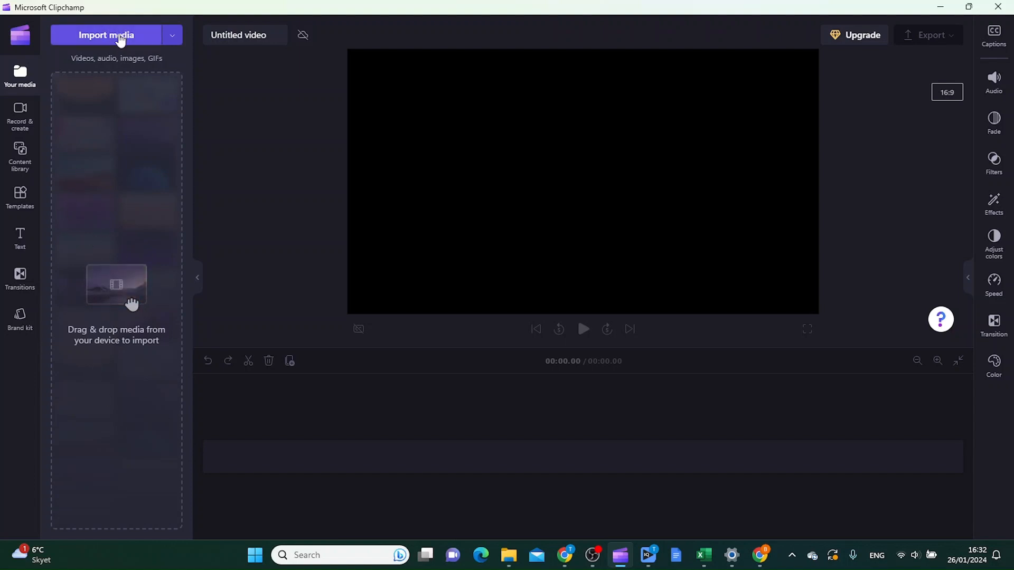
Step: Import the four Rome video clips from Downloads into the media library
{"action": "left_click", "coordinate": [106, 35]}
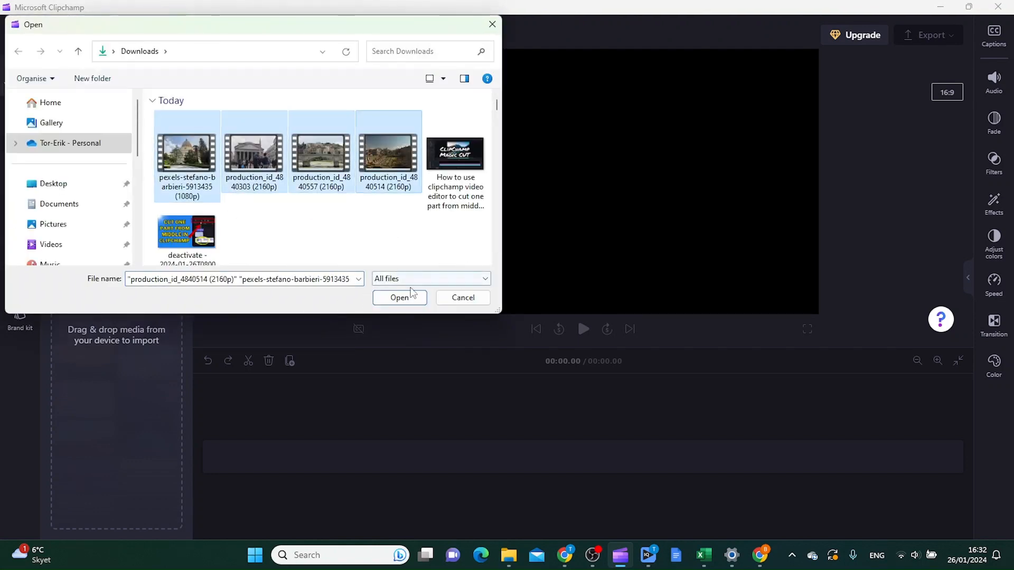
{"action": "left_click", "coordinate": [400, 297]}
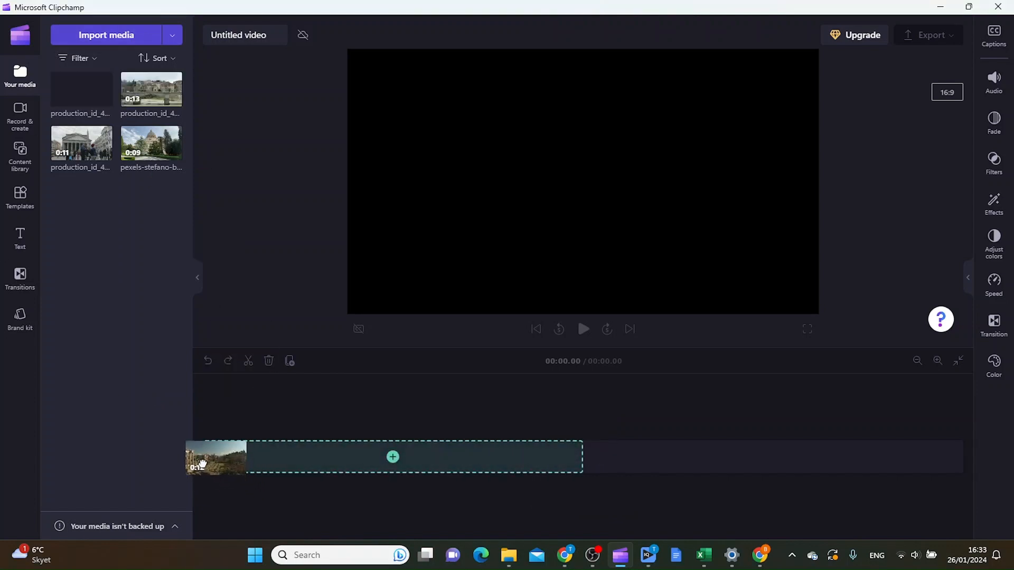
Step: Place the Rome clips in sequence on the timeline for a 46-second video
{"action": "left_click", "coordinate": [392, 457]}
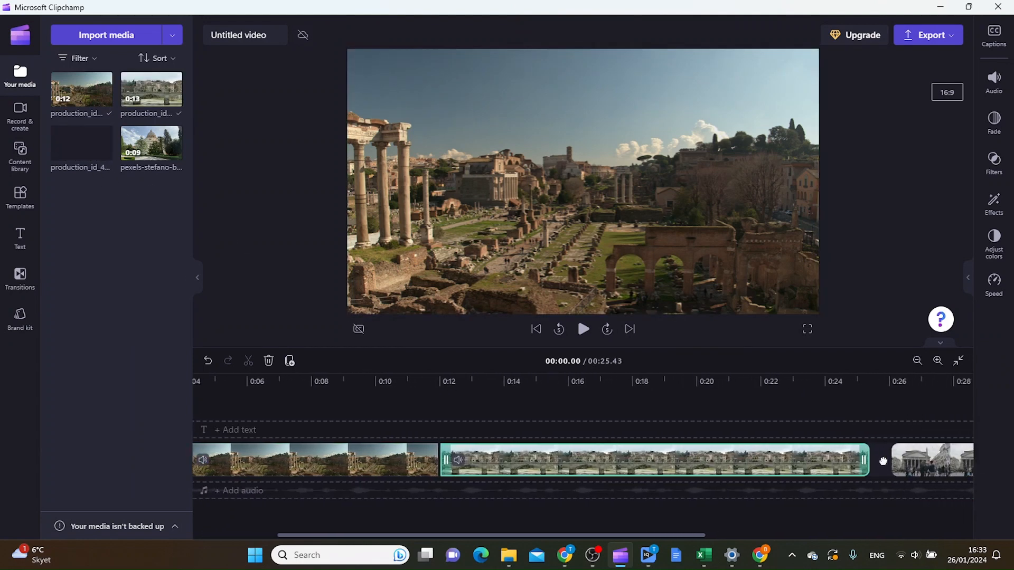
{"action": "left_click", "coordinate": [917, 361]}
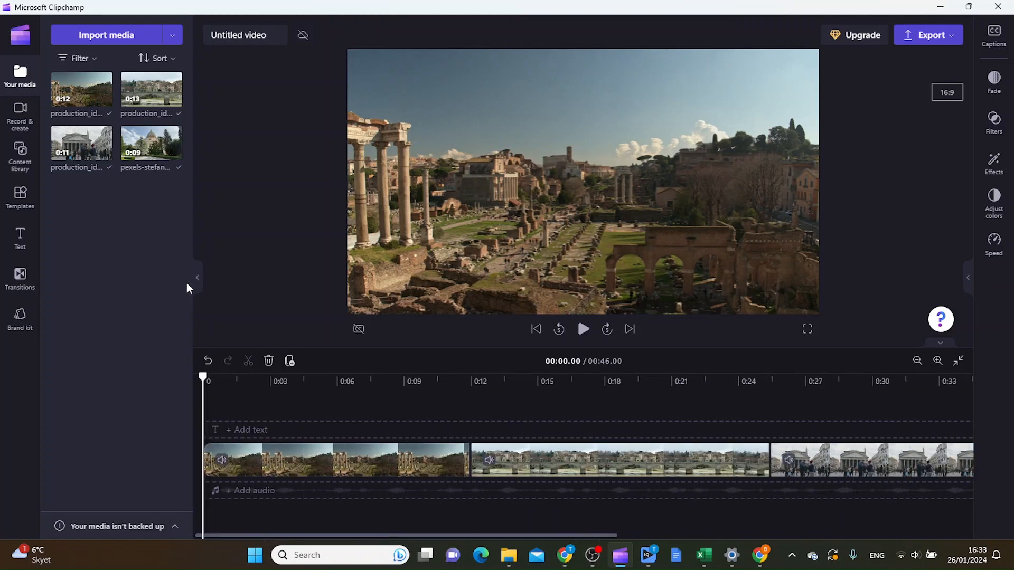
{"action": "mouse_move", "coordinate": [163, 318]}
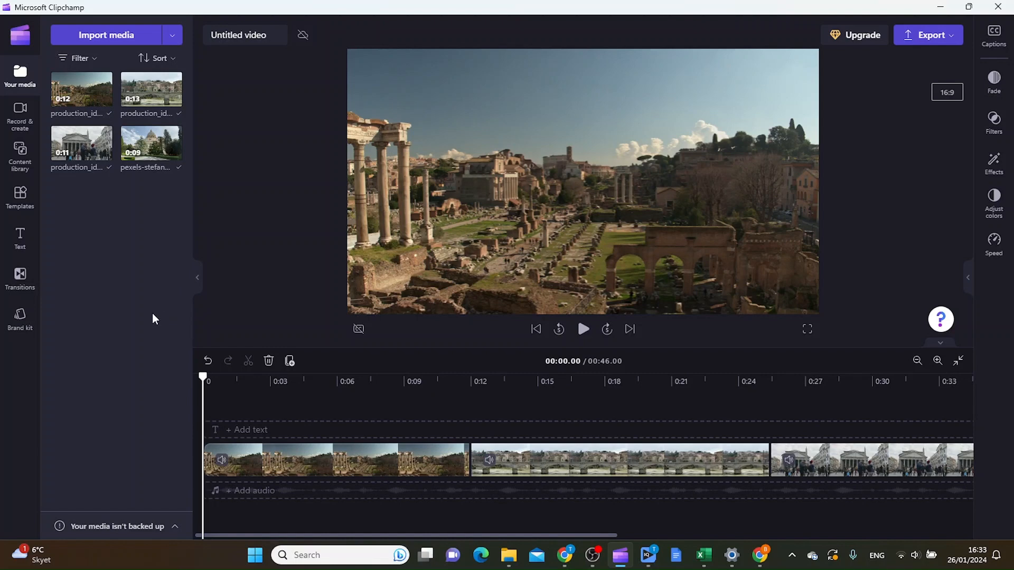
{"action": "mouse_move", "coordinate": [125, 334]}
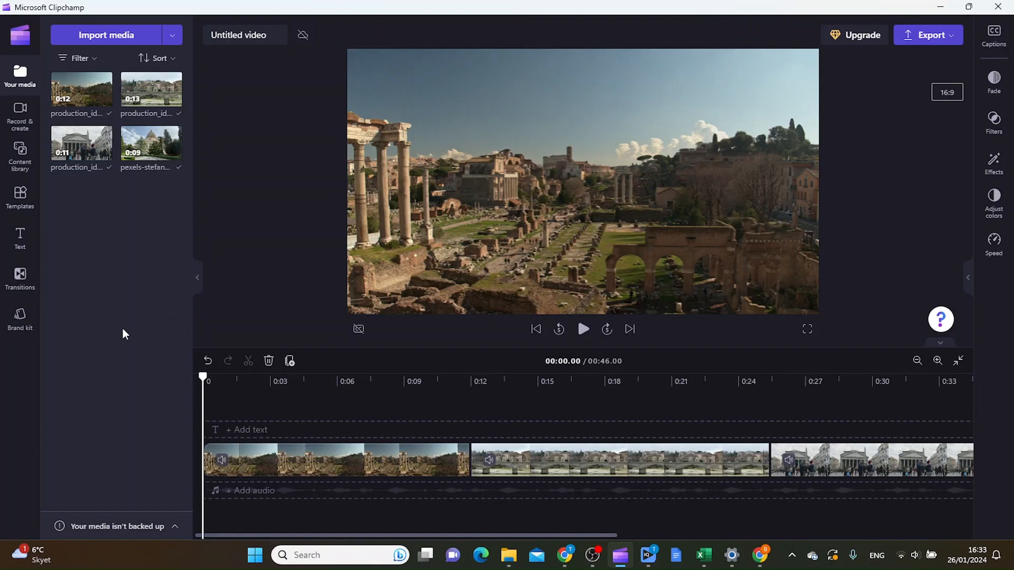
{"action": "mouse_move", "coordinate": [20, 116]}
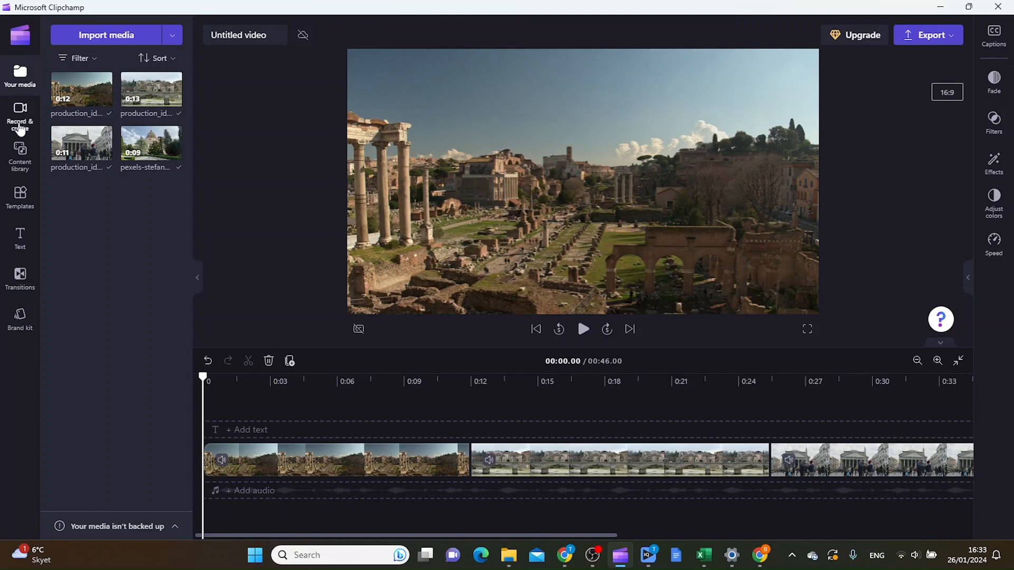
Step: Add a Text to speech clip below the video and show its properties
{"action": "left_click", "coordinate": [20, 116]}
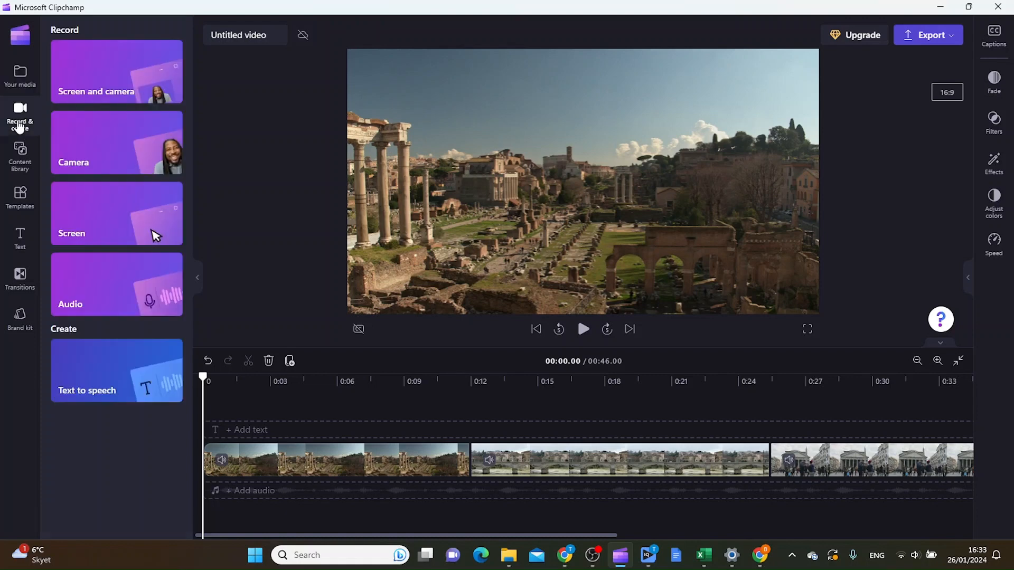
{"action": "mouse_move", "coordinate": [103, 385]}
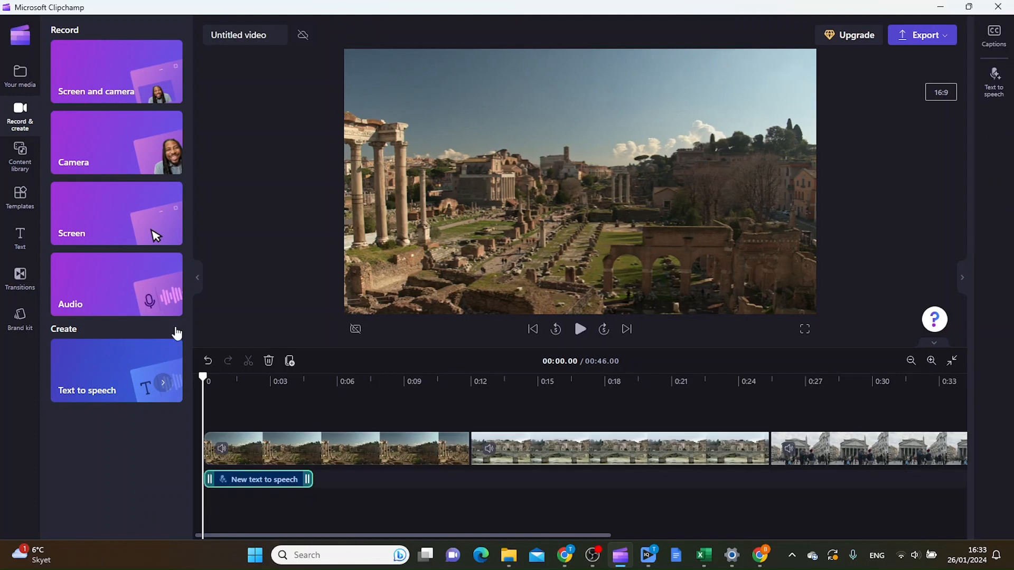
{"action": "left_click", "coordinate": [994, 81]}
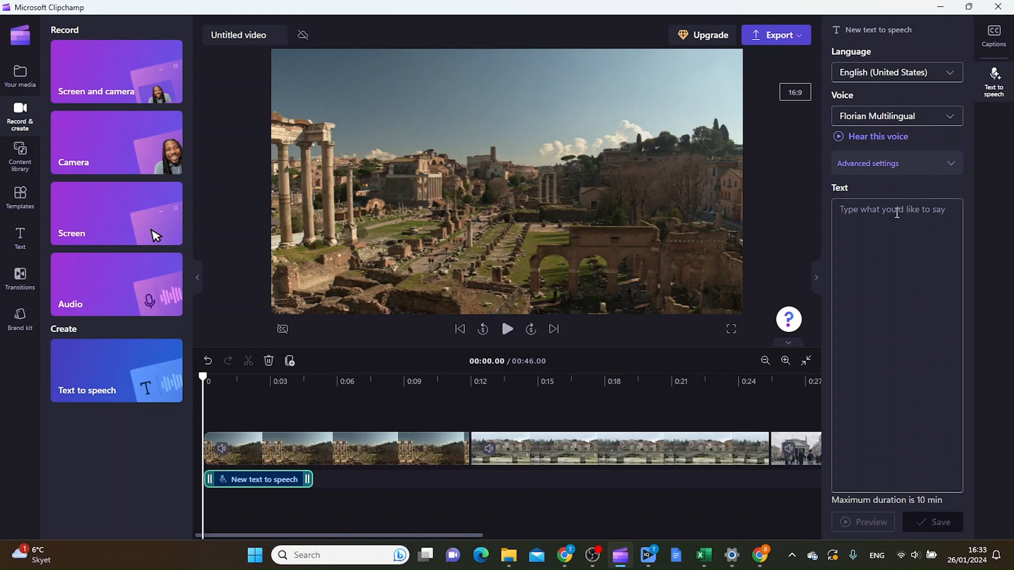
{"action": "mouse_move", "coordinate": [930, 326]}
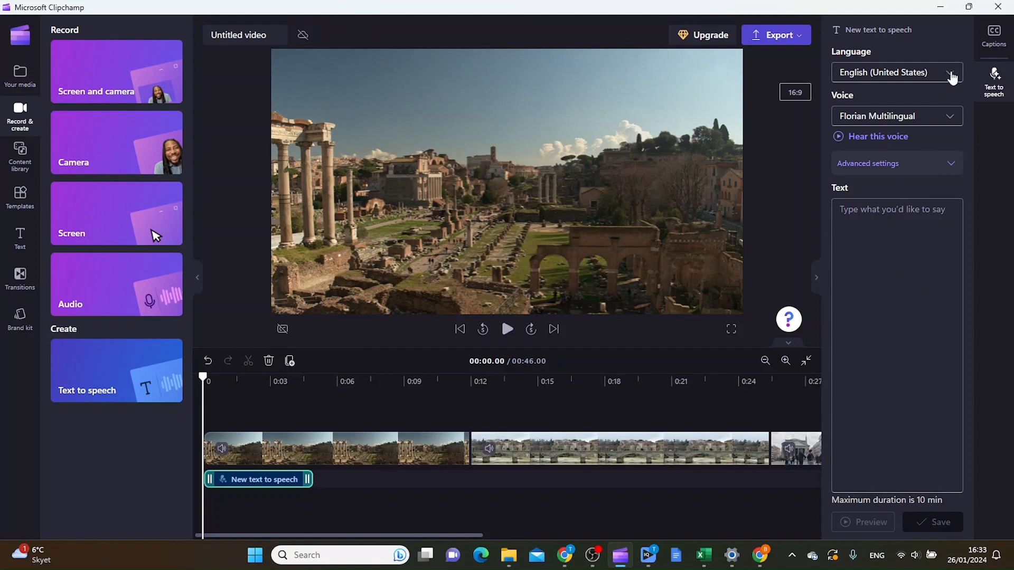
{"action": "mouse_move", "coordinate": [961, 81]}
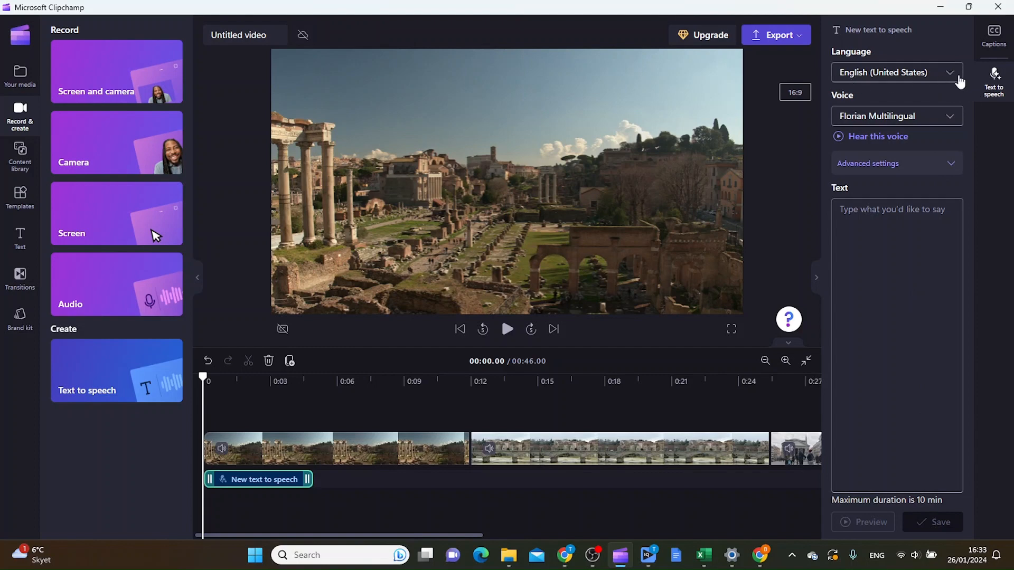
Step: Browse the voiceover language list, keeping English (United States)
{"action": "left_click", "coordinate": [896, 72]}
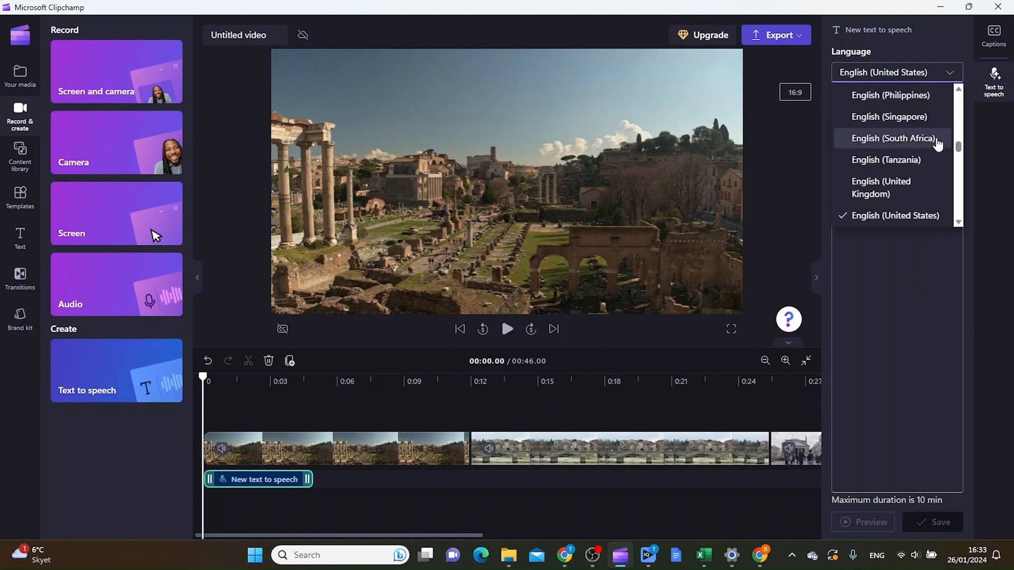
{"action": "scroll", "scroll_direction": "up", "scroll_amount": 3}
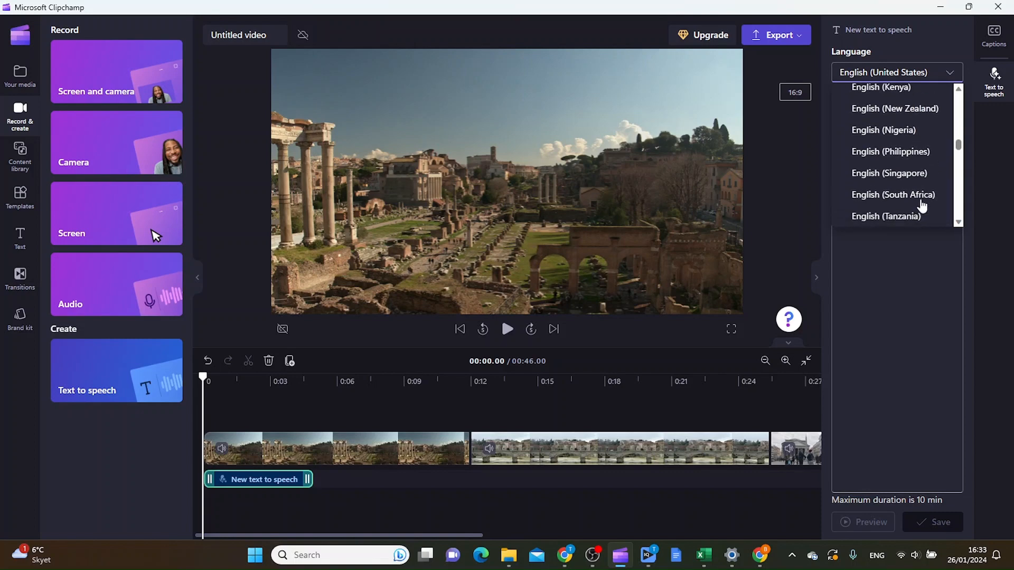
{"action": "scroll", "scroll_direction": "down", "scroll_amount": 3}
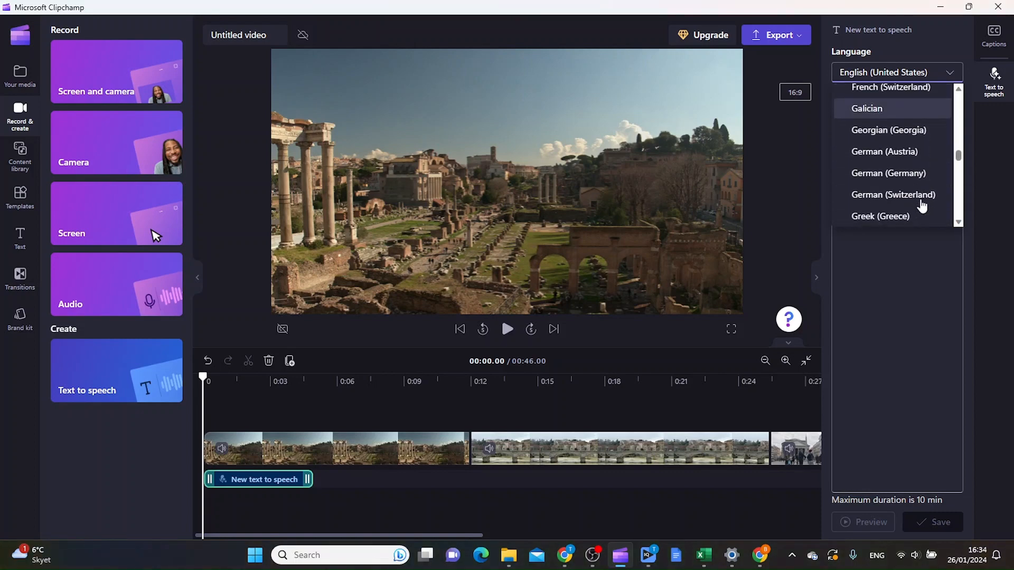
{"action": "scroll", "scroll_direction": "down", "scroll_amount": 3}
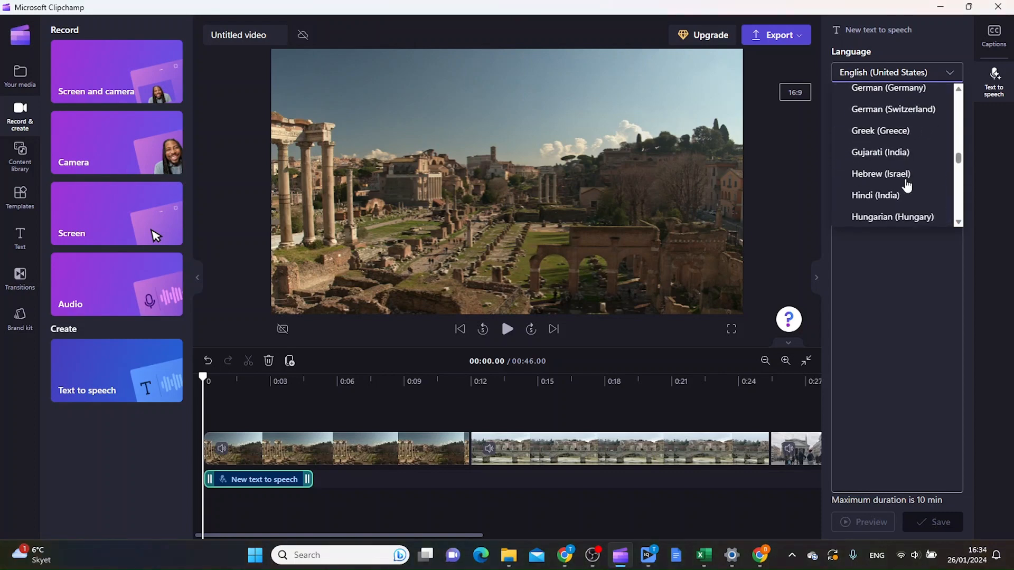
{"action": "scroll", "scroll_direction": "up", "scroll_amount": 3}
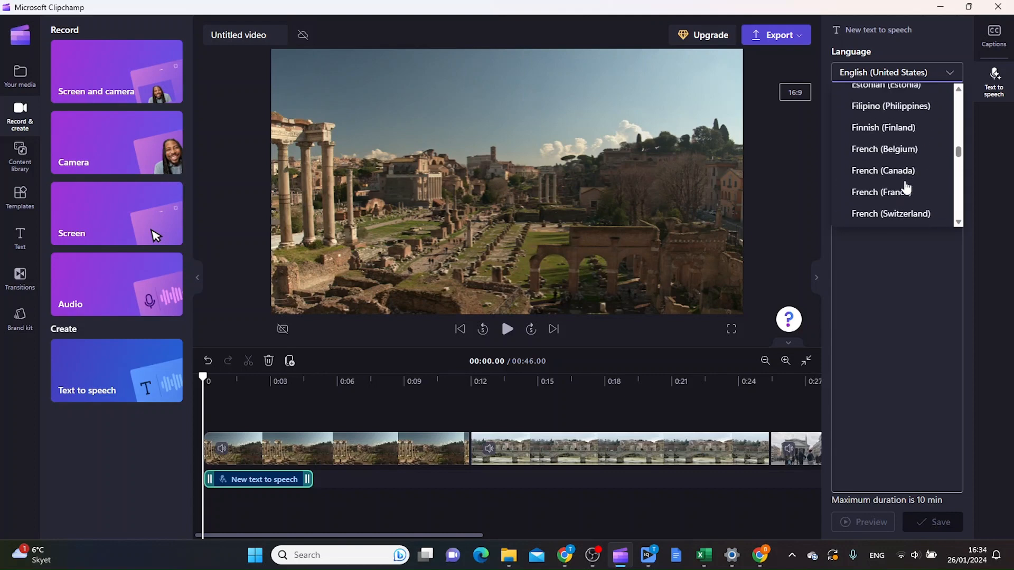
{"action": "scroll", "scroll_direction": "up", "scroll_amount": 3}
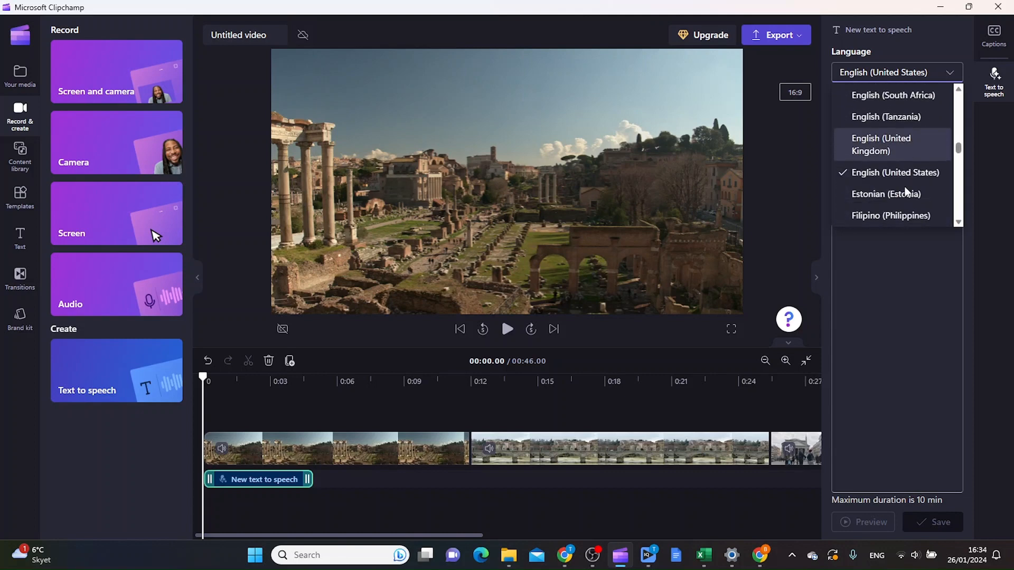
{"action": "left_click", "coordinate": [898, 172]}
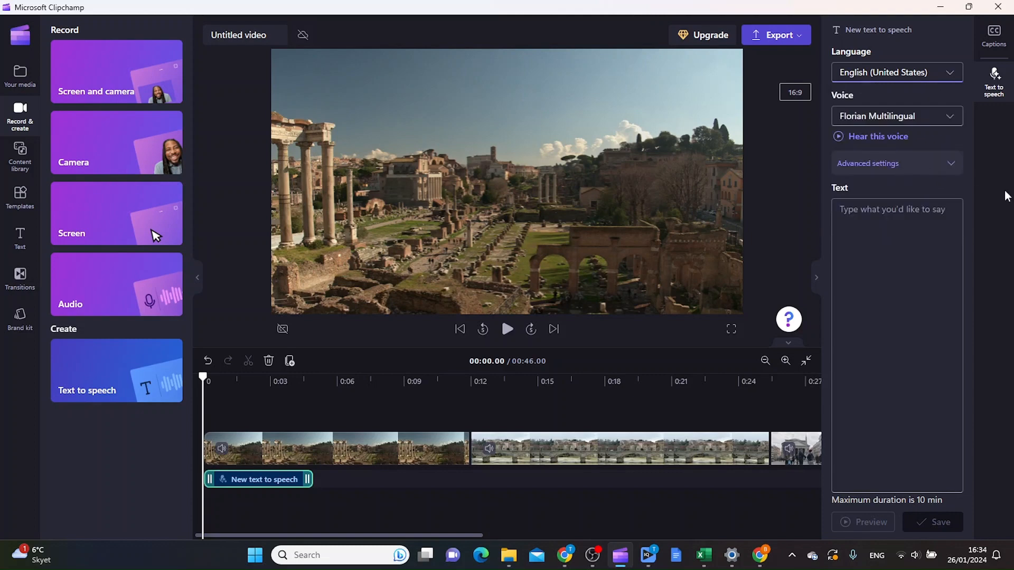
{"action": "mouse_move", "coordinate": [952, 116]}
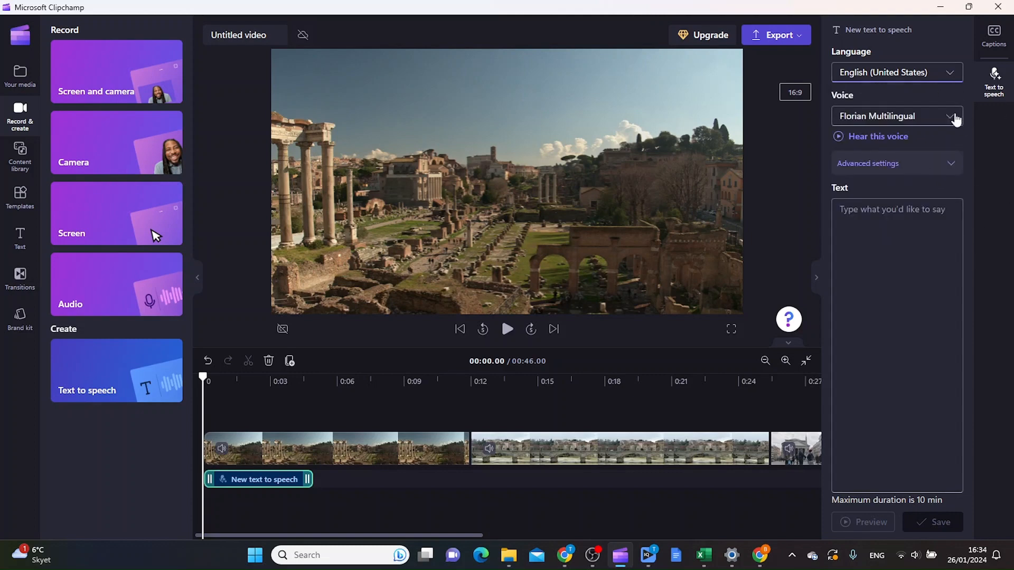
{"action": "mouse_move", "coordinate": [980, 128]}
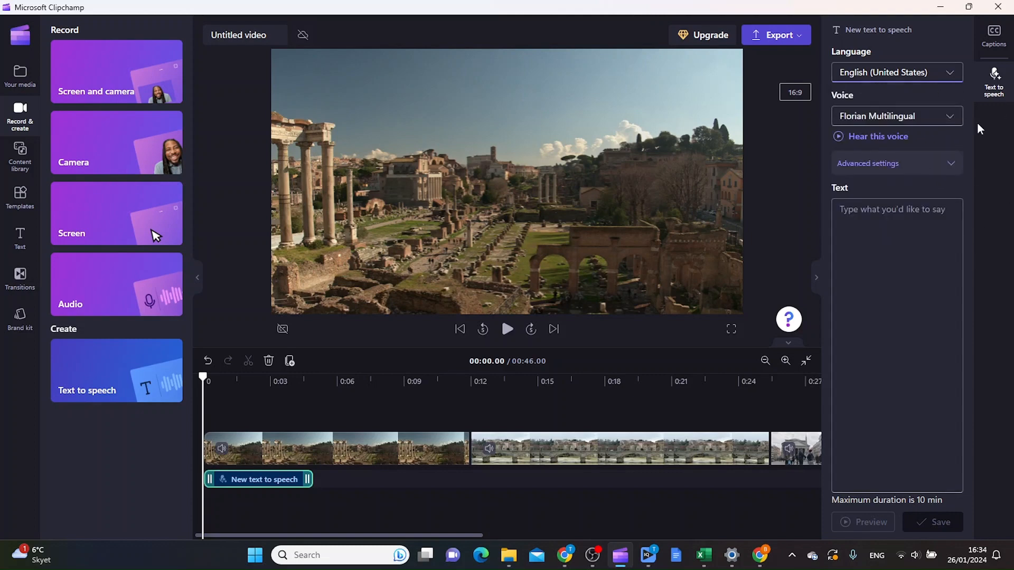
Step: Preview the Jenny voice, then set the narration voice to Brian
{"action": "left_click", "coordinate": [896, 116]}
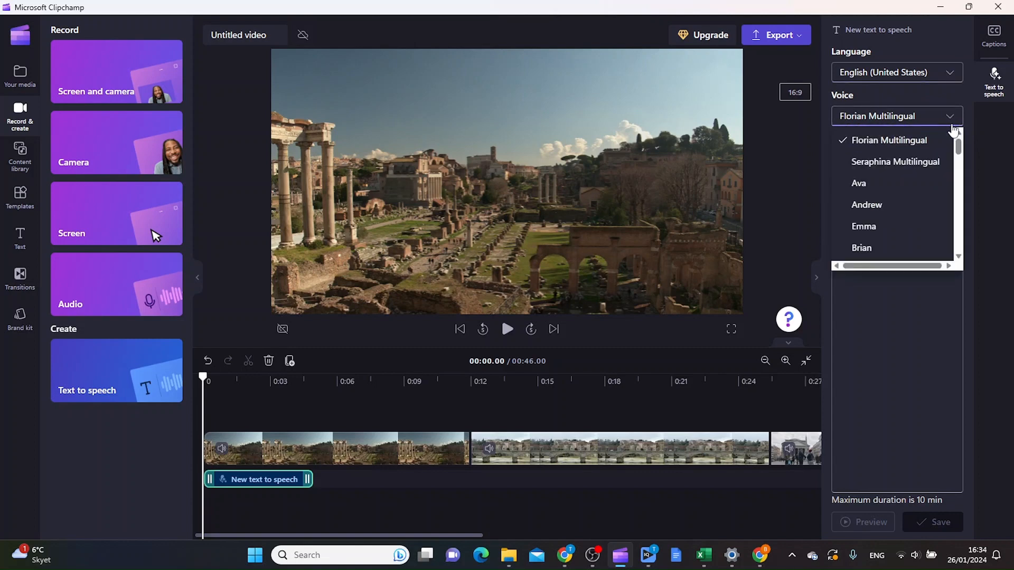
{"action": "mouse_move", "coordinate": [919, 179]}
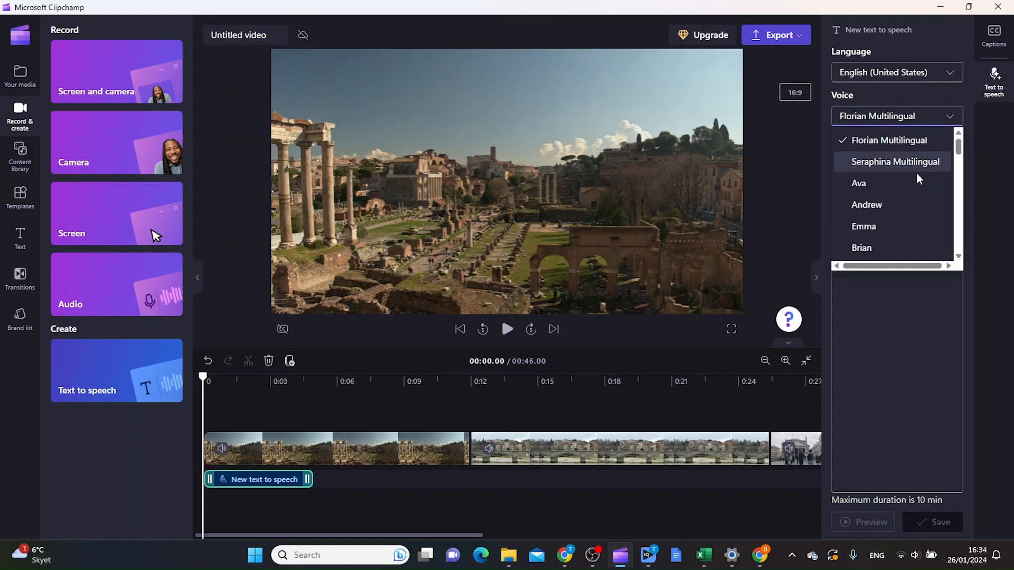
{"action": "scroll", "scroll_direction": "down", "scroll_amount": 3}
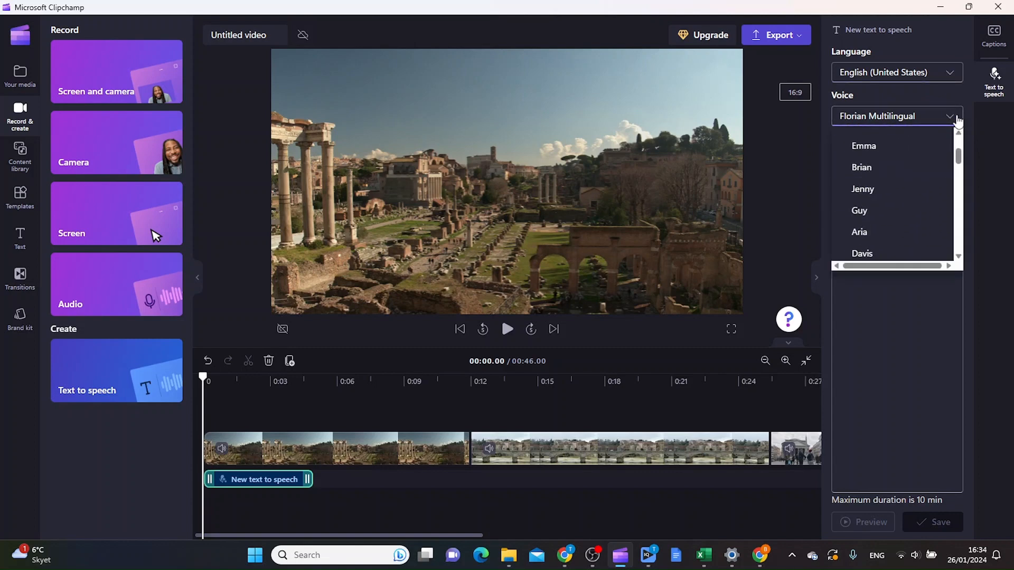
{"action": "scroll", "scroll_direction": "up", "scroll_amount": 3}
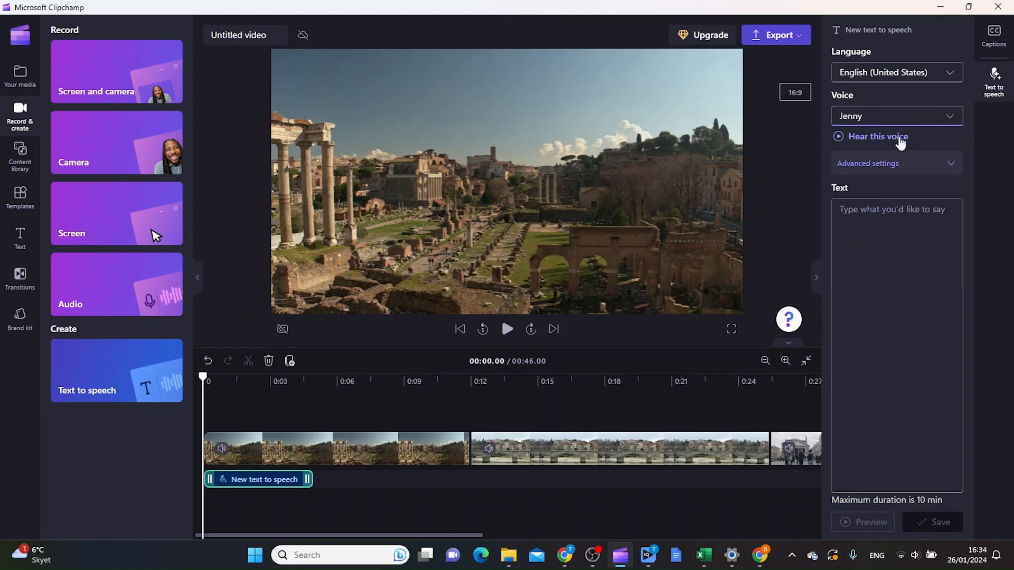
{"action": "left_click", "coordinate": [877, 136]}
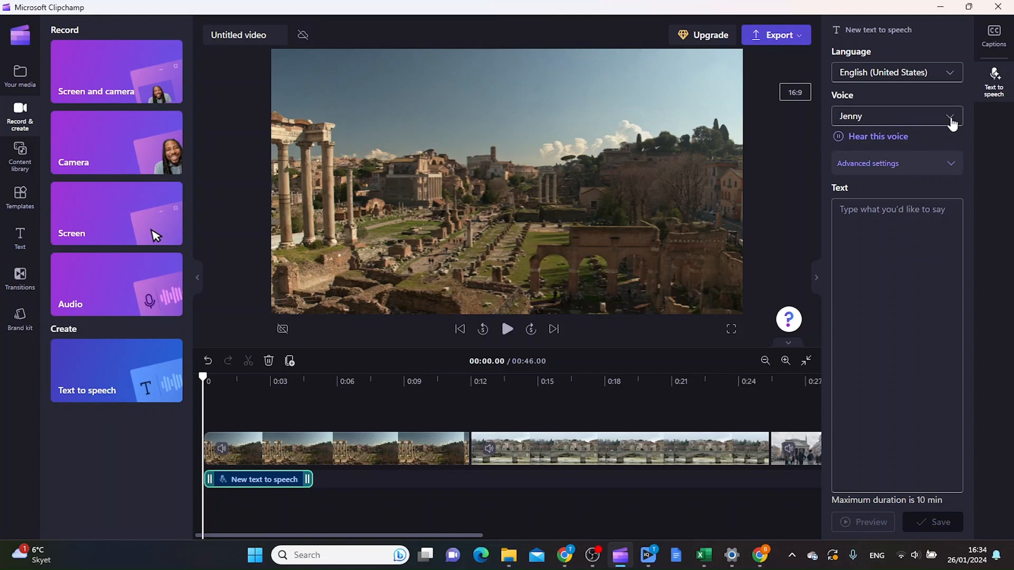
{"action": "left_click", "coordinate": [950, 116]}
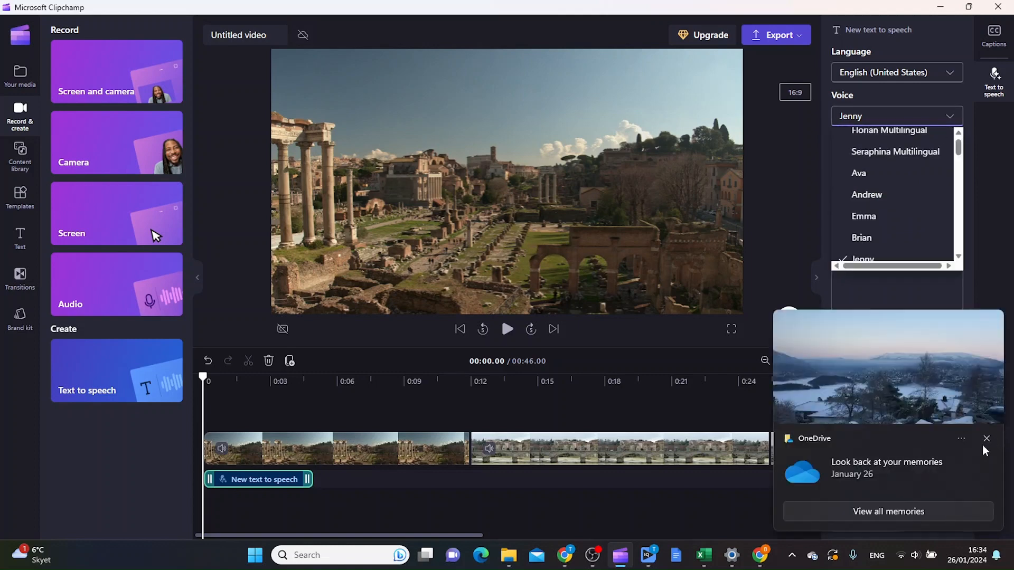
{"action": "left_click", "coordinate": [862, 237]}
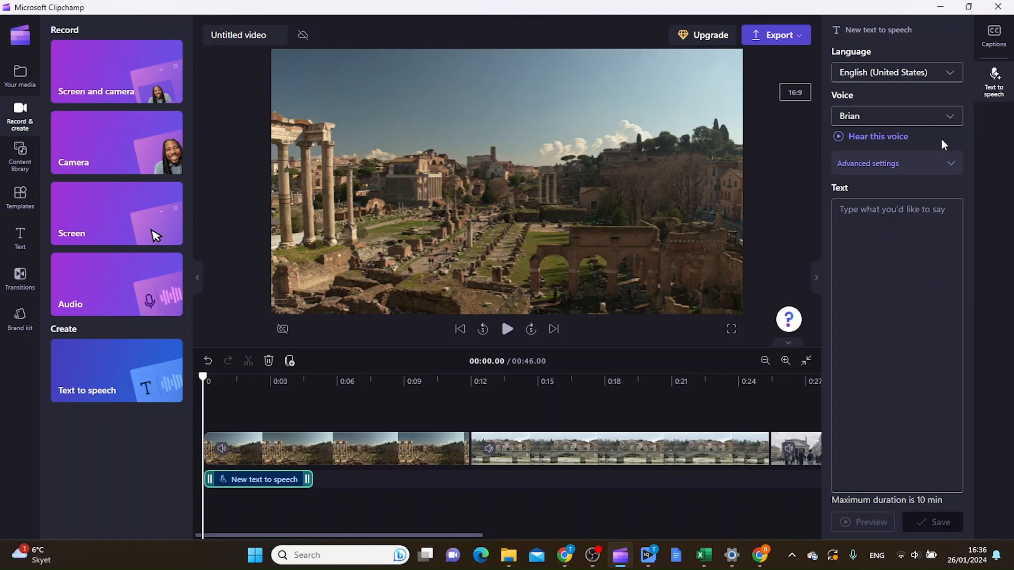
{"action": "mouse_move", "coordinate": [960, 177]}
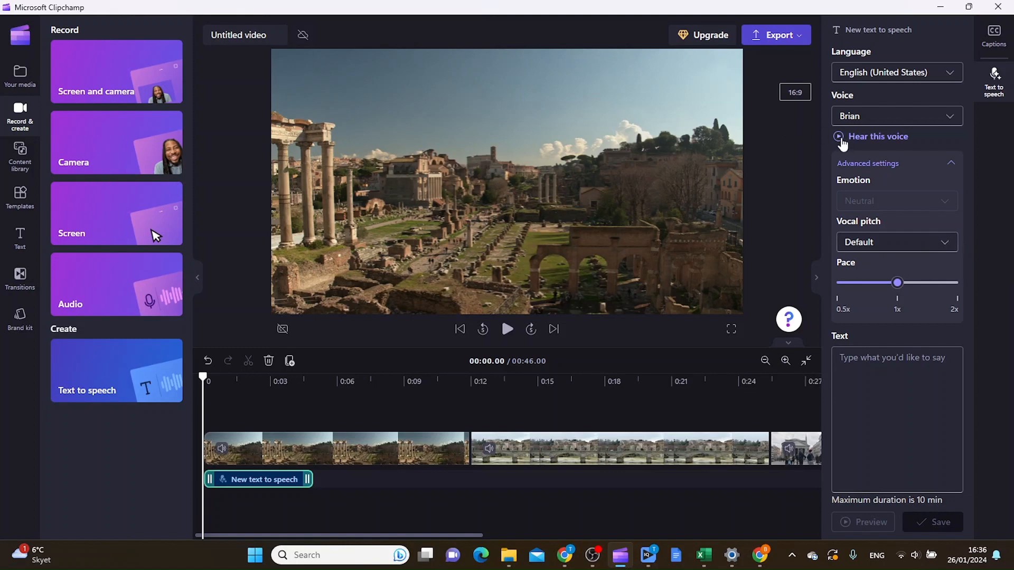
{"action": "left_click", "coordinate": [897, 242]}
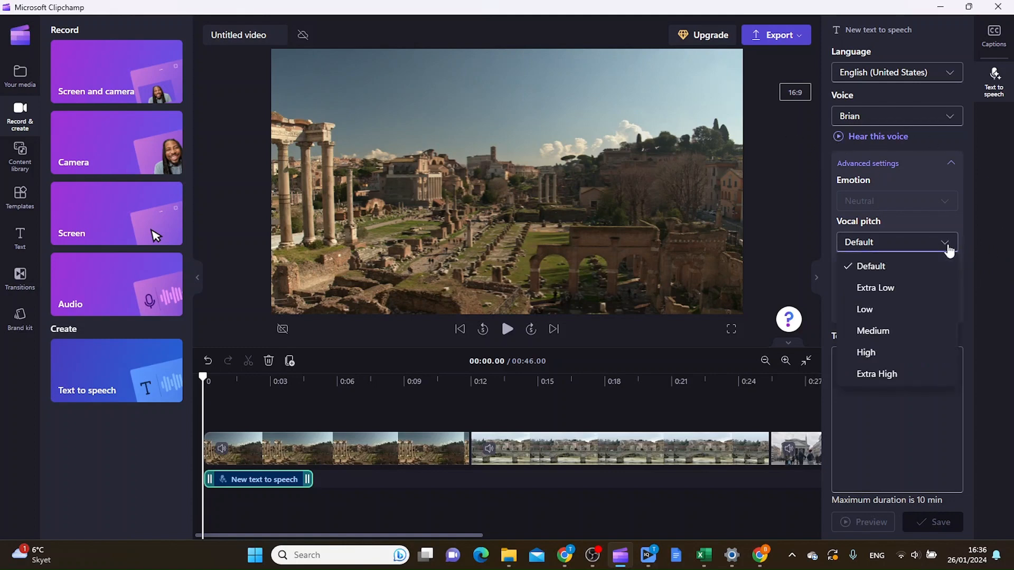
{"action": "left_click", "coordinate": [875, 288]}
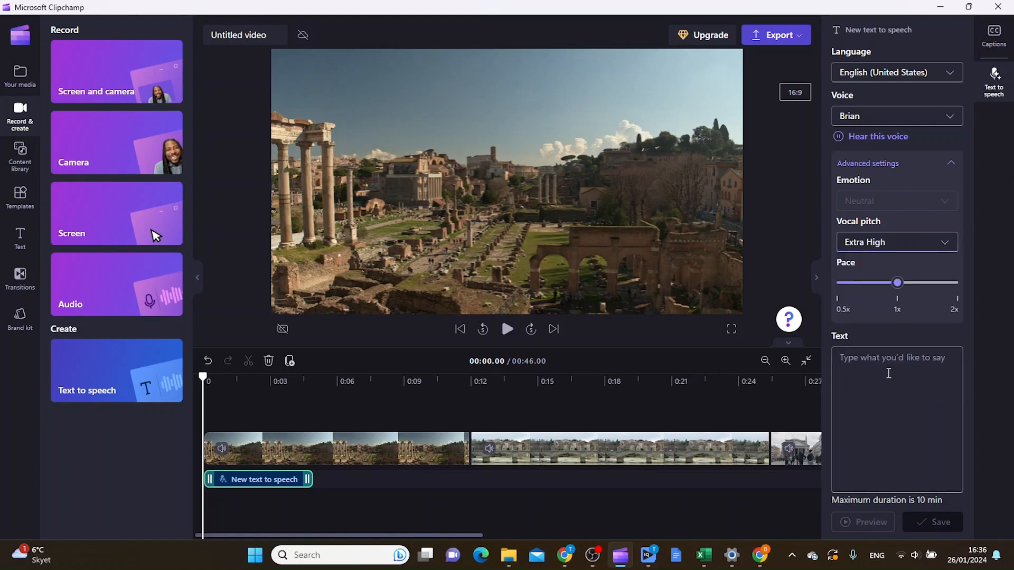
{"action": "left_click", "coordinate": [877, 136]}
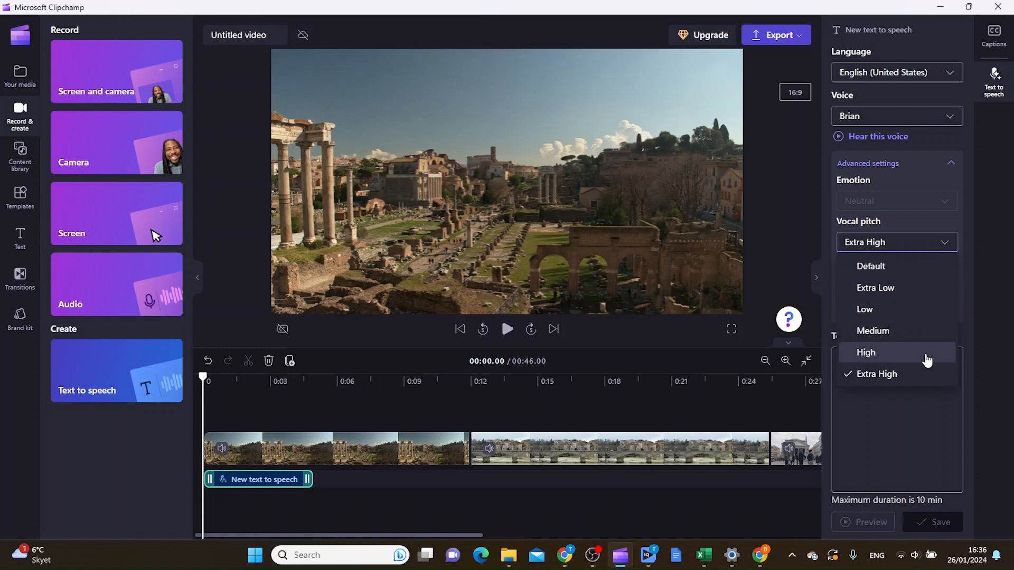
{"action": "left_click", "coordinate": [871, 265]}
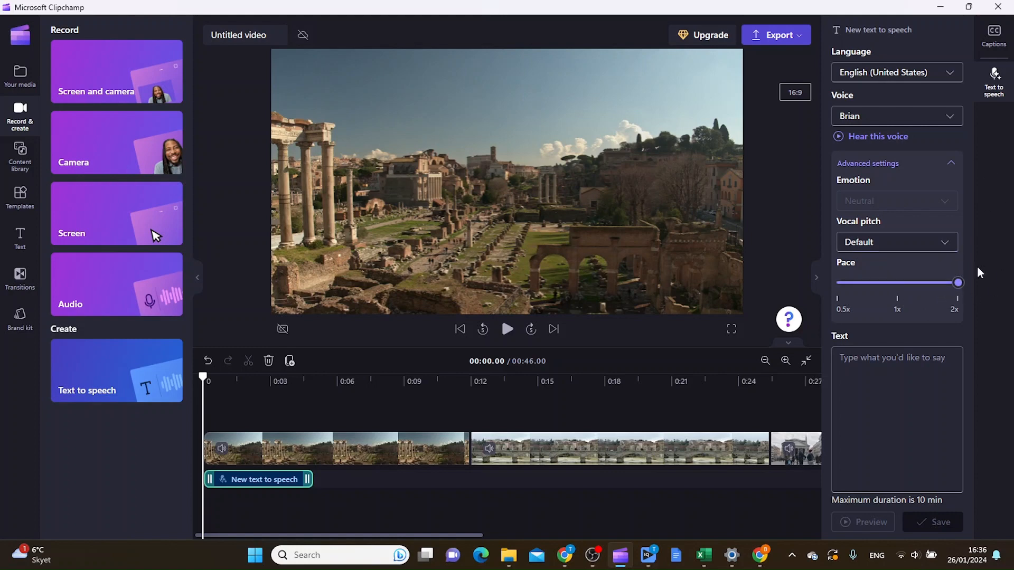
{"action": "left_click", "coordinate": [871, 136]}
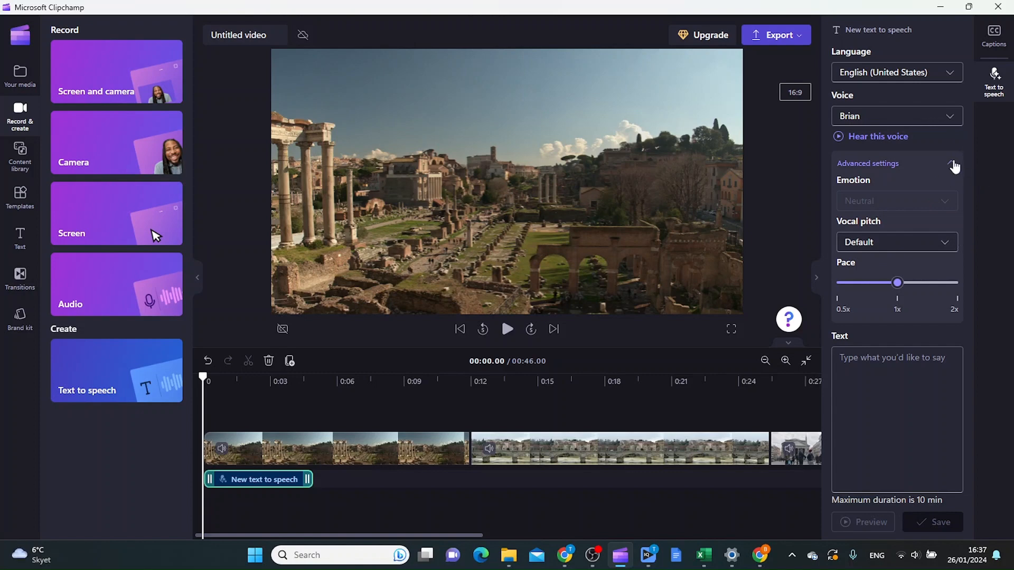
Step: Collapse Advanced settings and switch to the browser holding the Rome text
{"action": "left_click", "coordinate": [952, 163]}
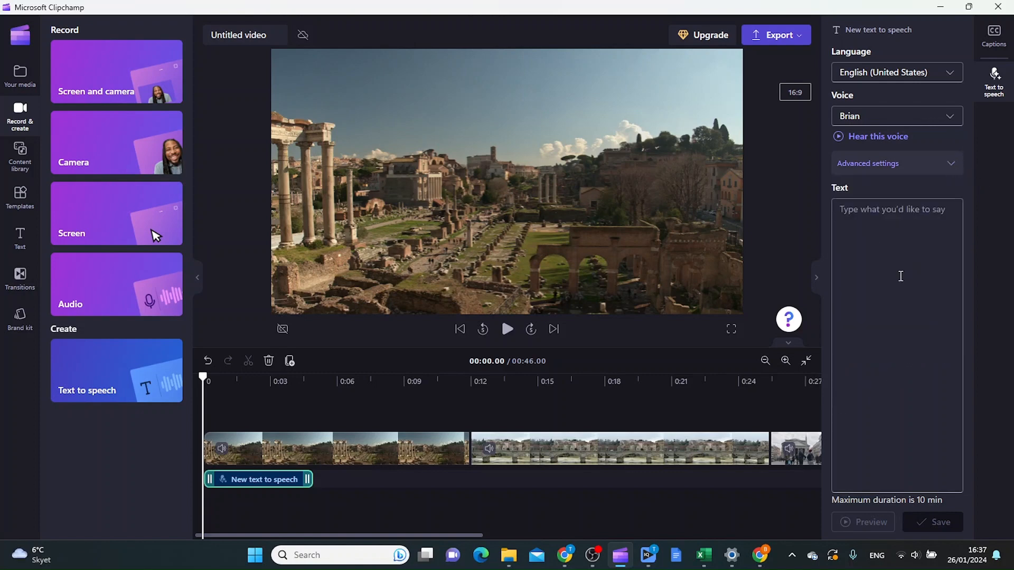
{"action": "mouse_move", "coordinate": [559, 545]}
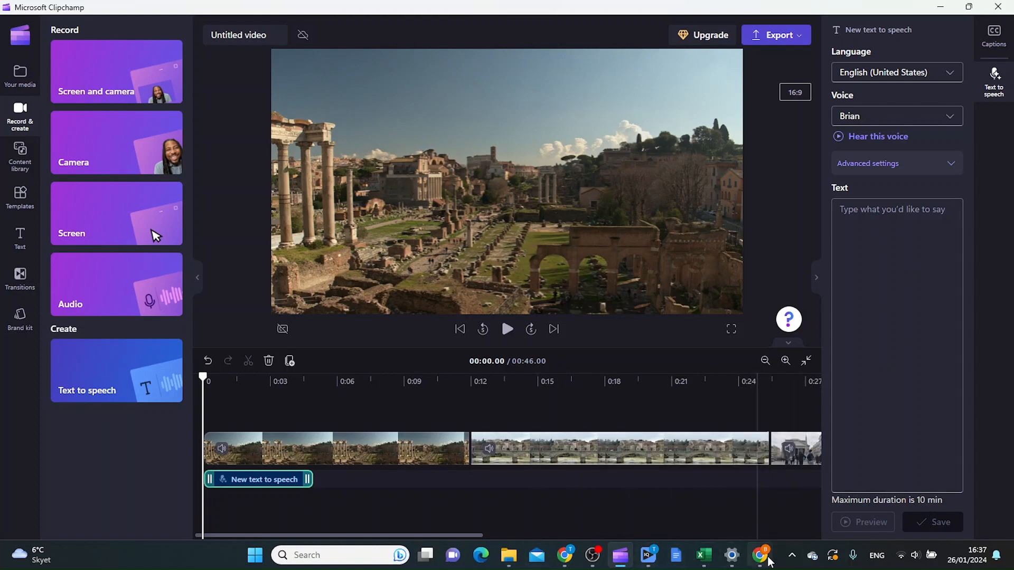
{"action": "left_click", "coordinate": [760, 555]}
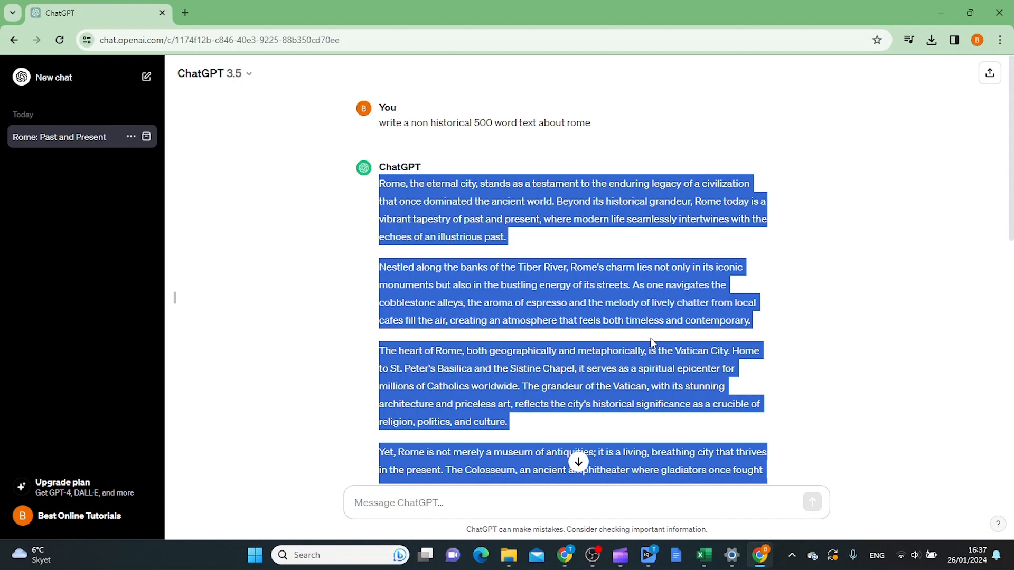
{"action": "mouse_move", "coordinate": [929, 17]}
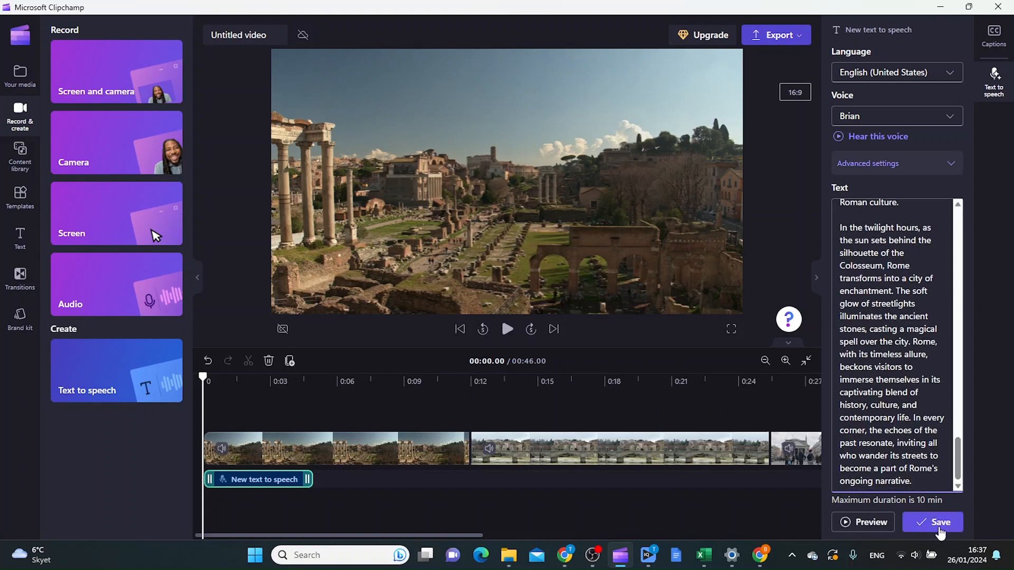
Step: Save the pasted Rome text as narration and play the 03:03.93 video
{"action": "left_click", "coordinate": [939, 522]}
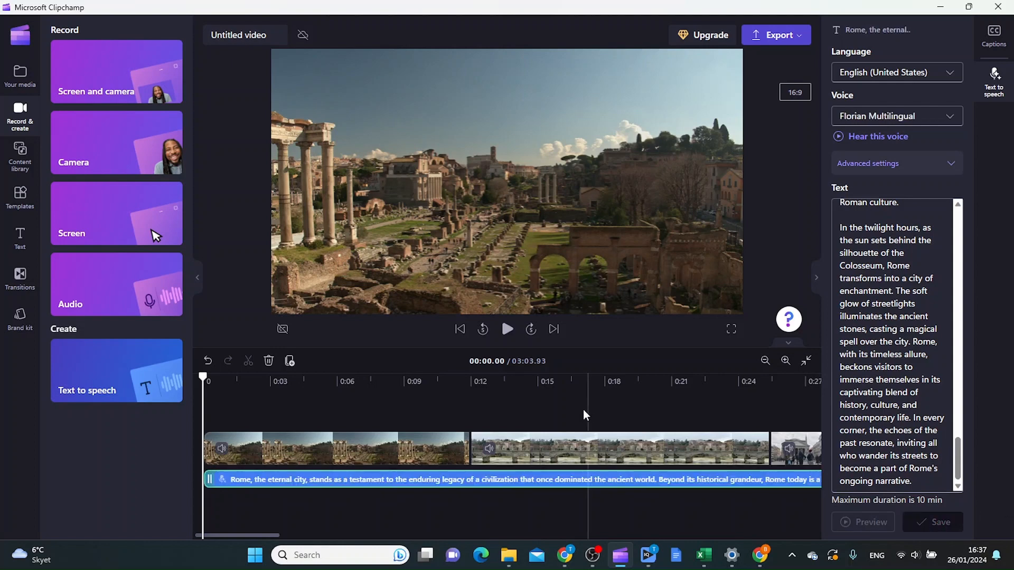
{"action": "left_click", "coordinate": [507, 329]}
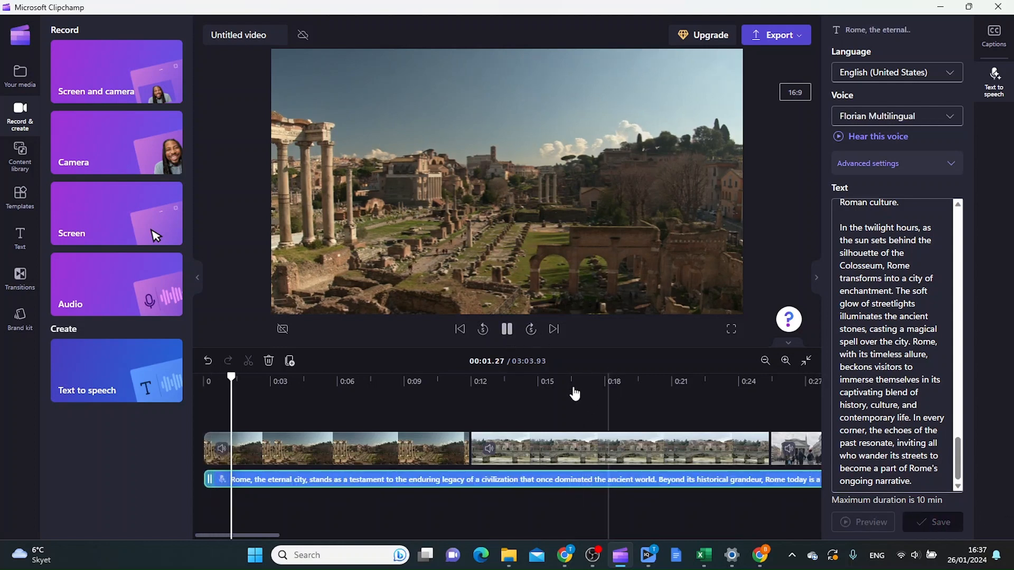